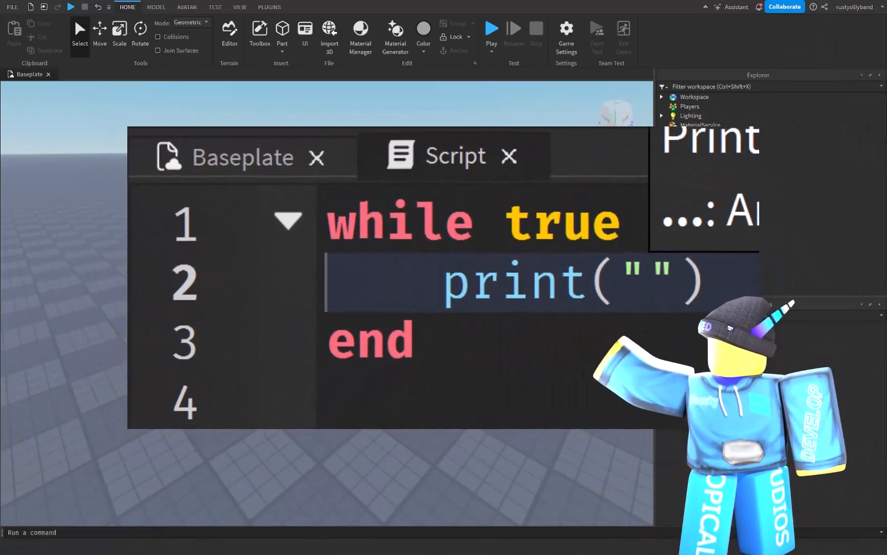
Open the Script under ServerScriptService in the code editor
text(do)
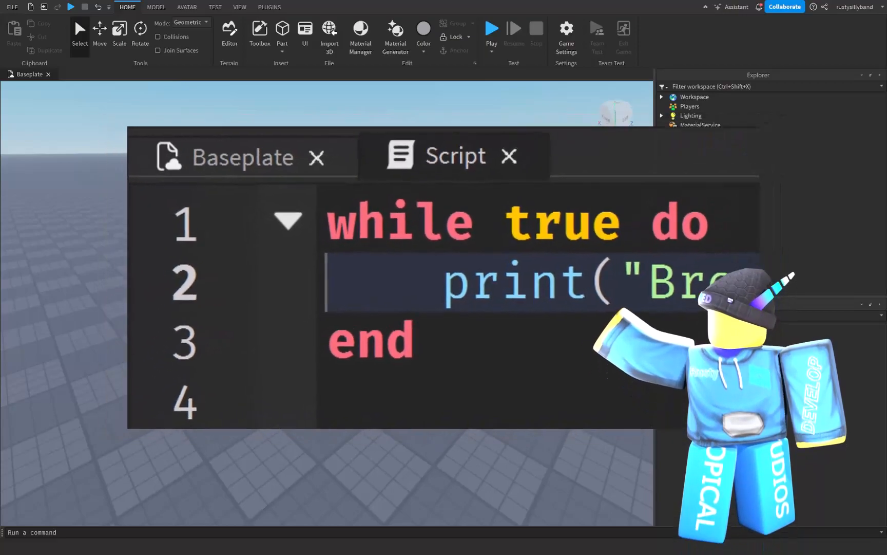
text(break)
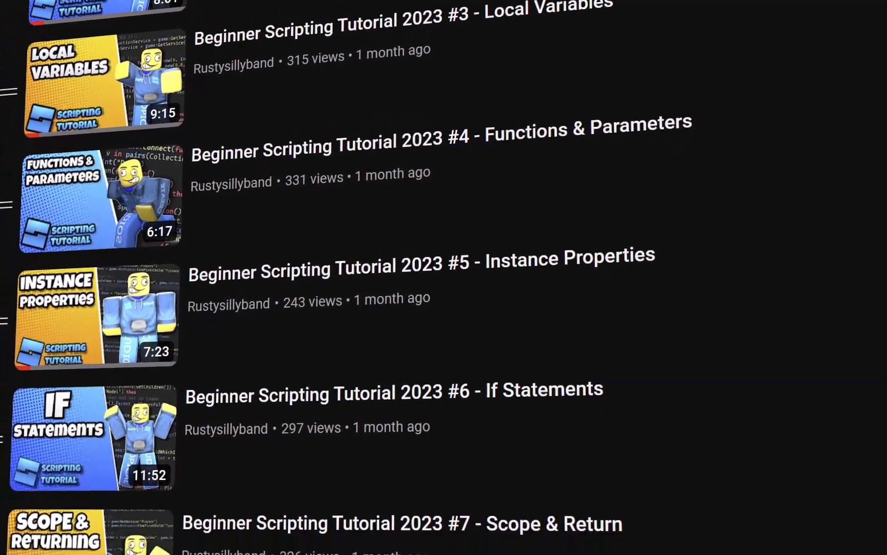
scroll(down, 3)
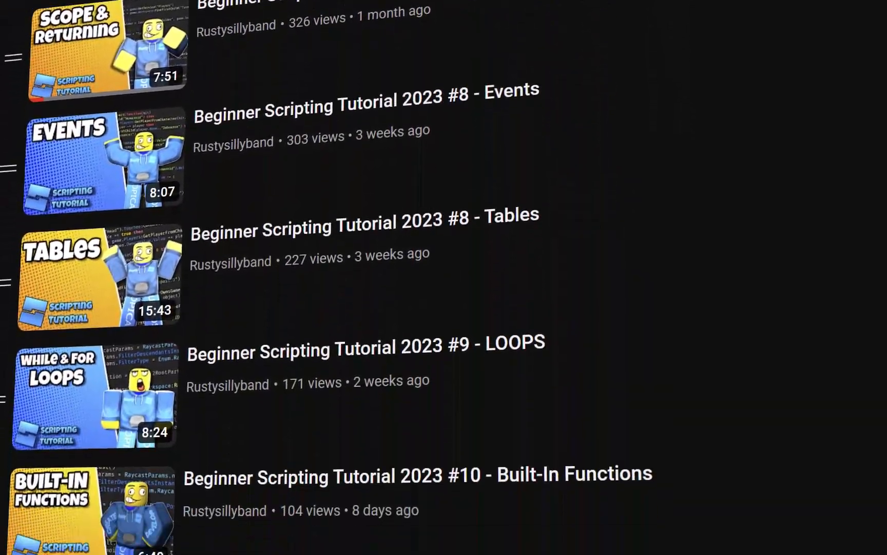
scroll(down, 3)
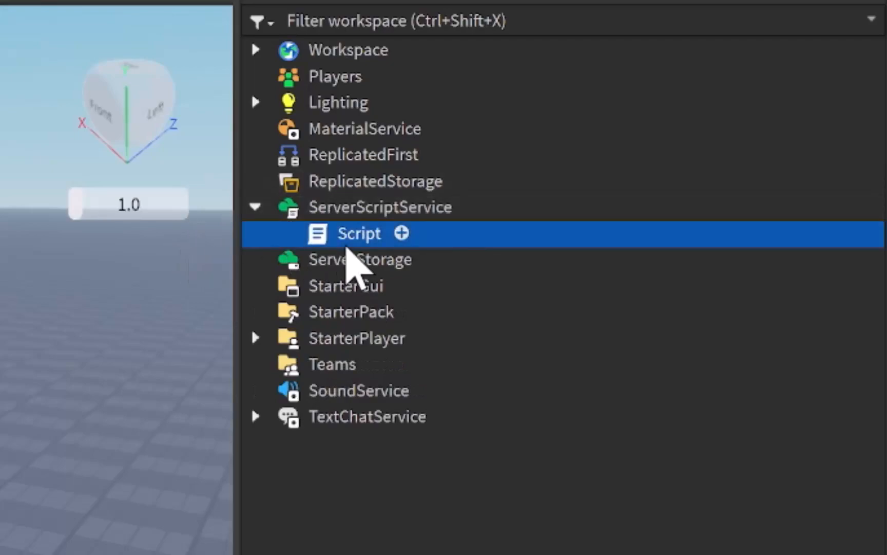
double_click(357, 234)
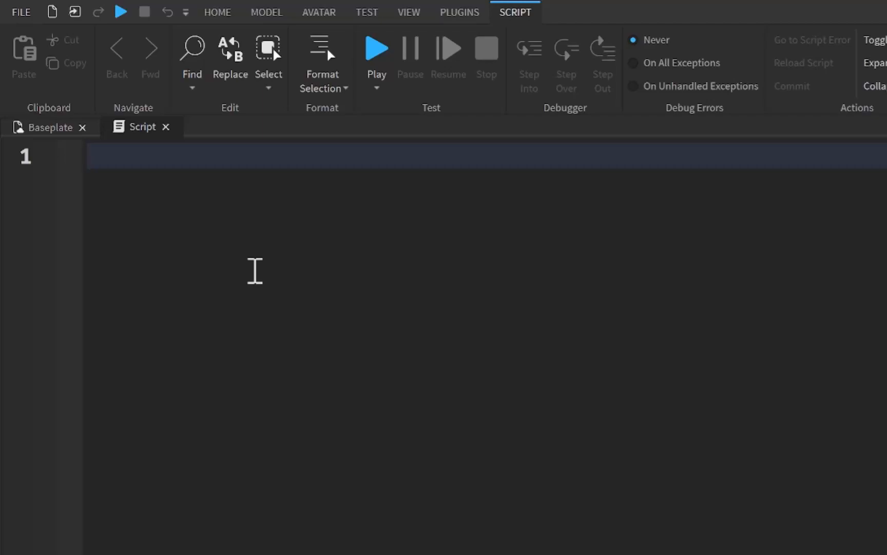
Write 'for startingPoint = 1, 10, 1 do' with print(startingPoint) in the loop body
text(for)
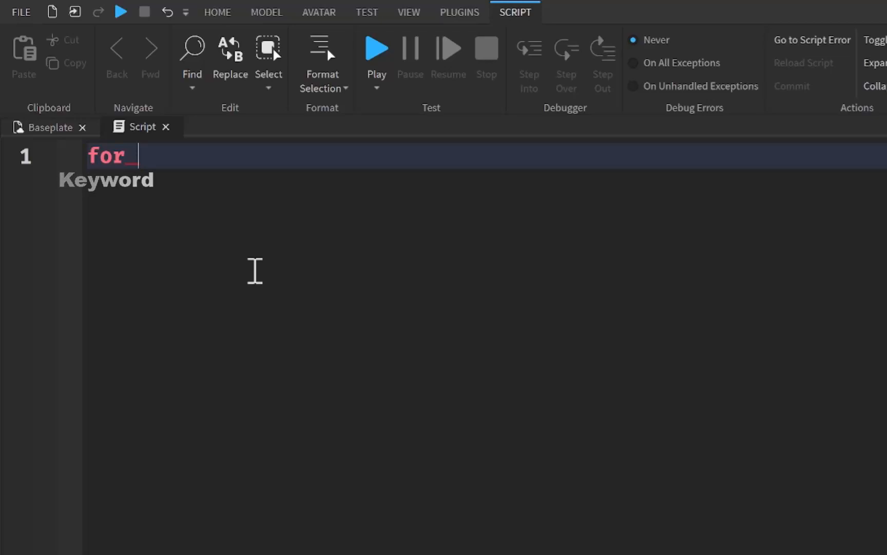
text(startingPoi)
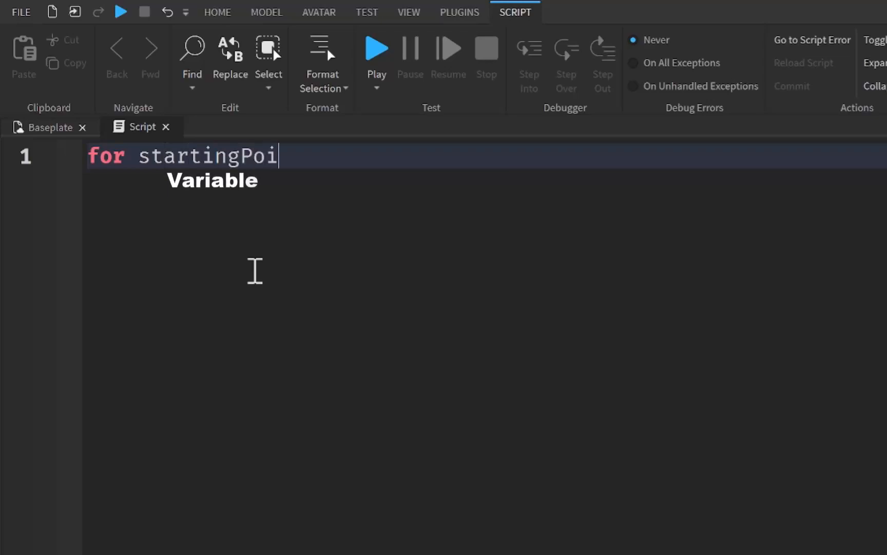
text(nt)
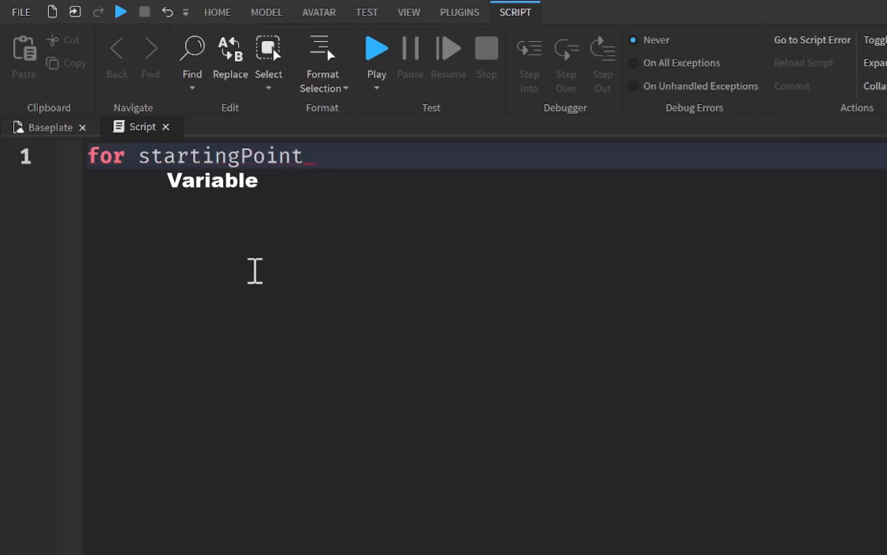
text(= 1)
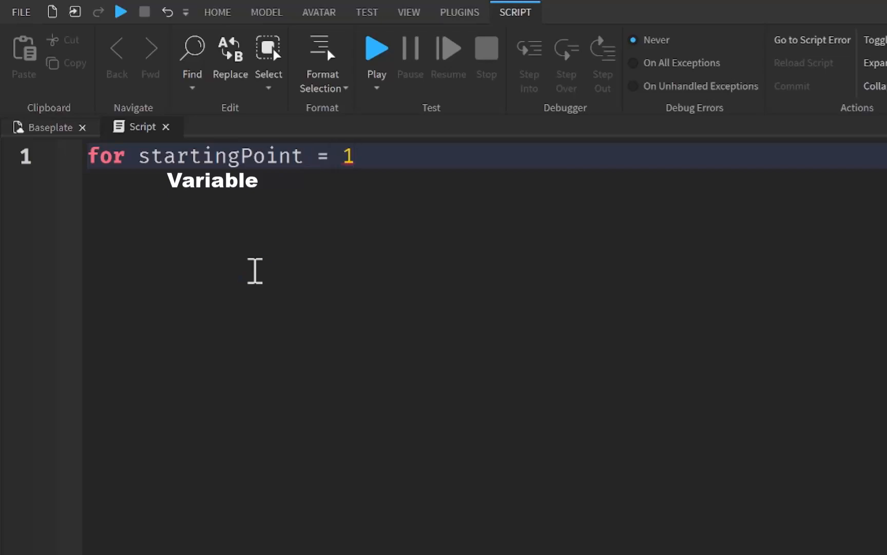
text(,)
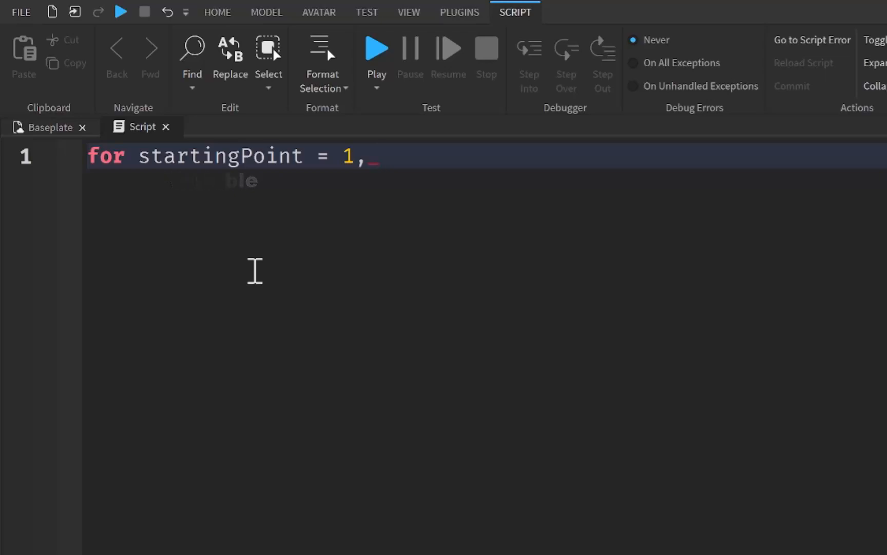
text(10)
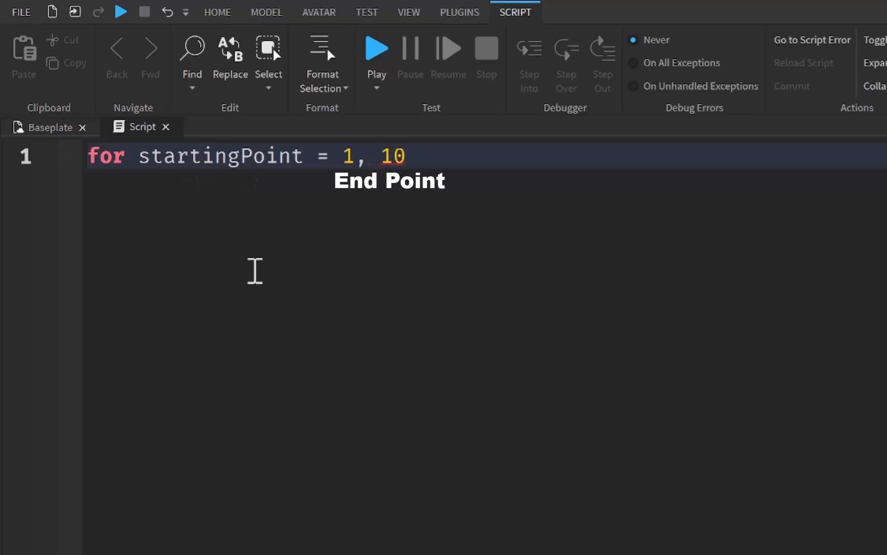
text(,)
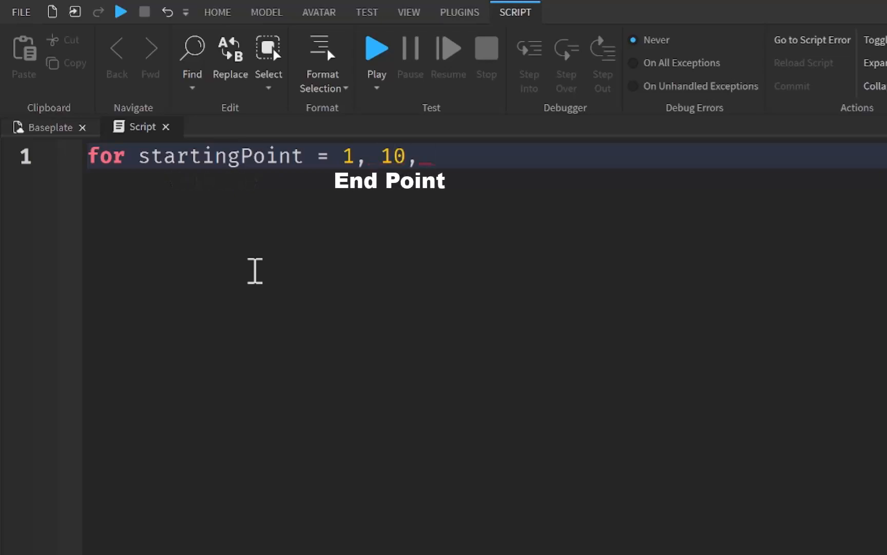
text(1 do)
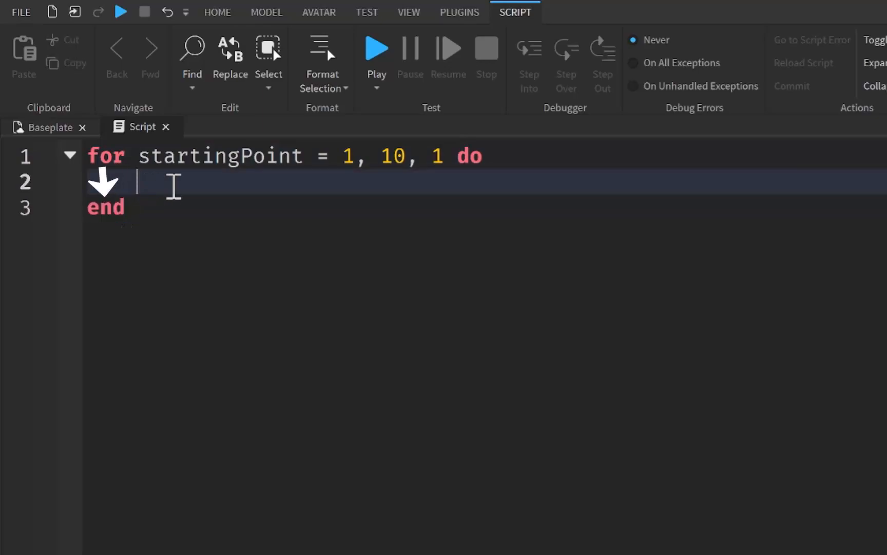
text(print()
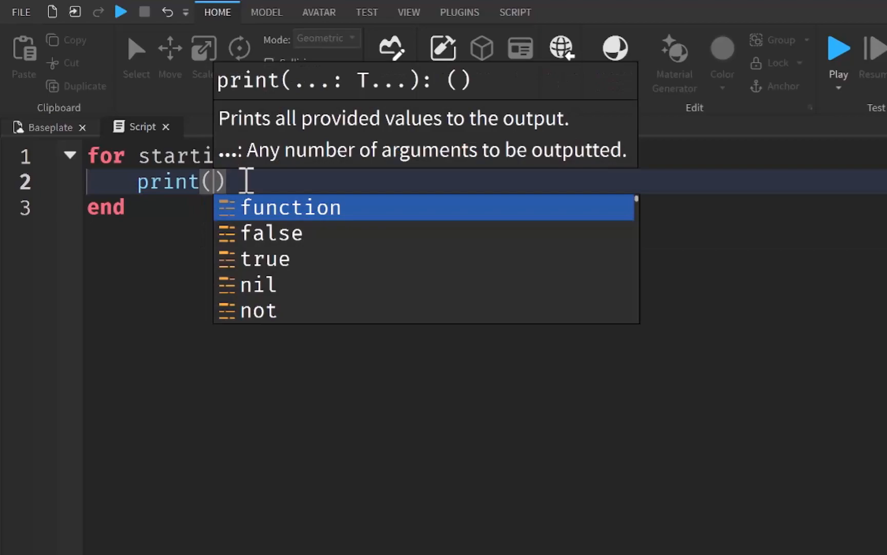
text(startingPoint)
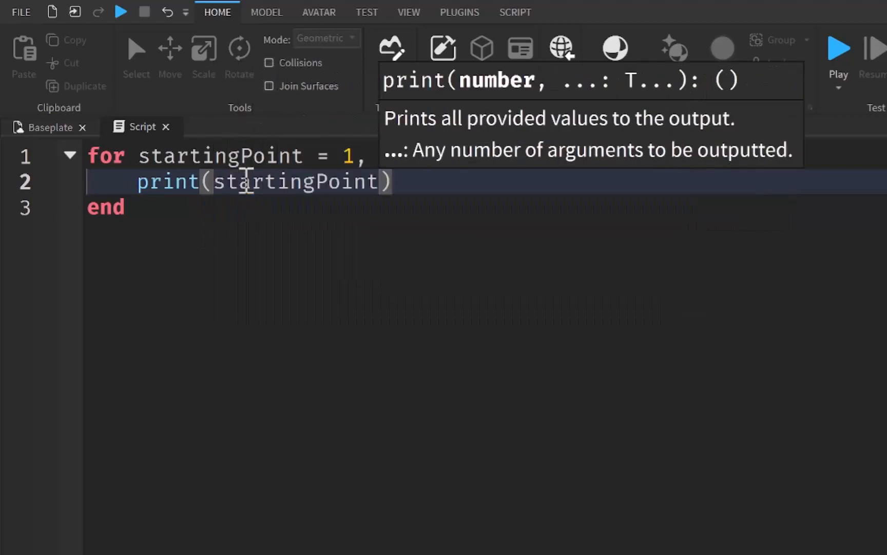
text(10, 1 do)
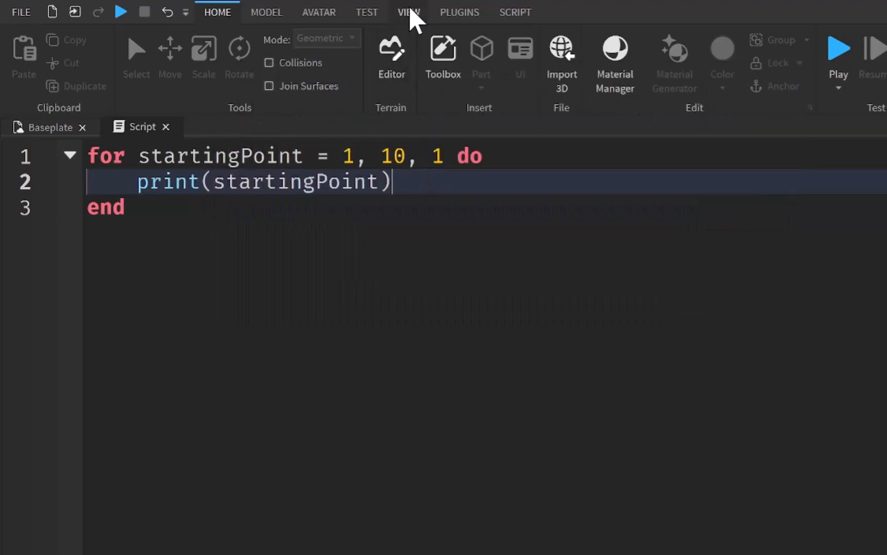
Show the Output panel and playtest the script to print 1 through 10
click(408, 12)
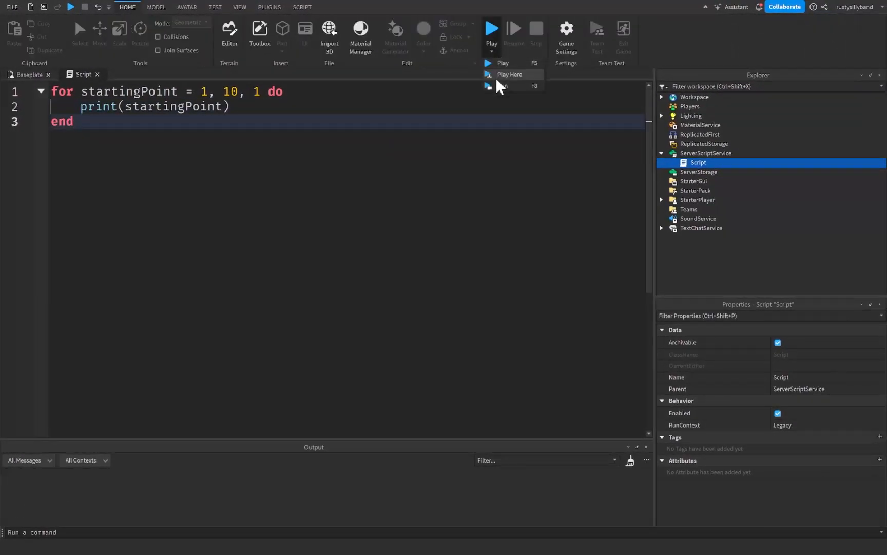
click(489, 29)
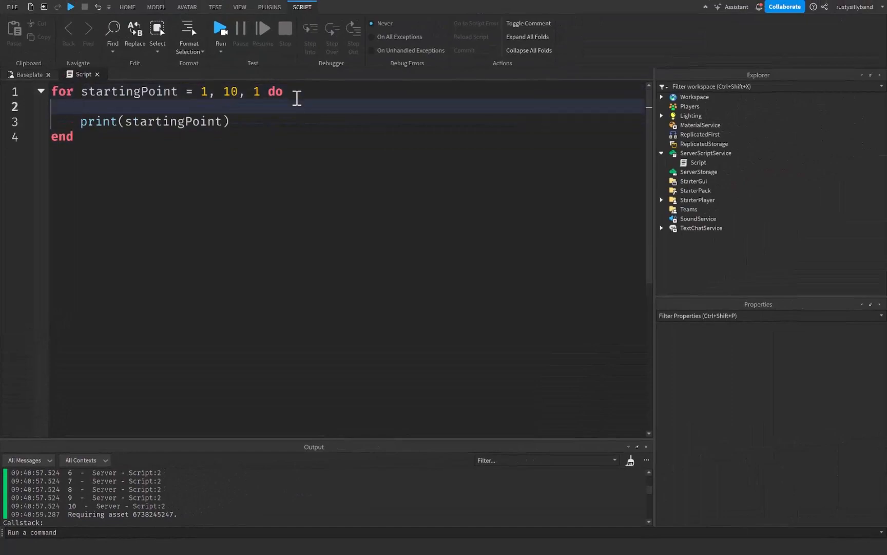
Add 'if startingPoint == 5 then' with a break inside the block
text(if st)
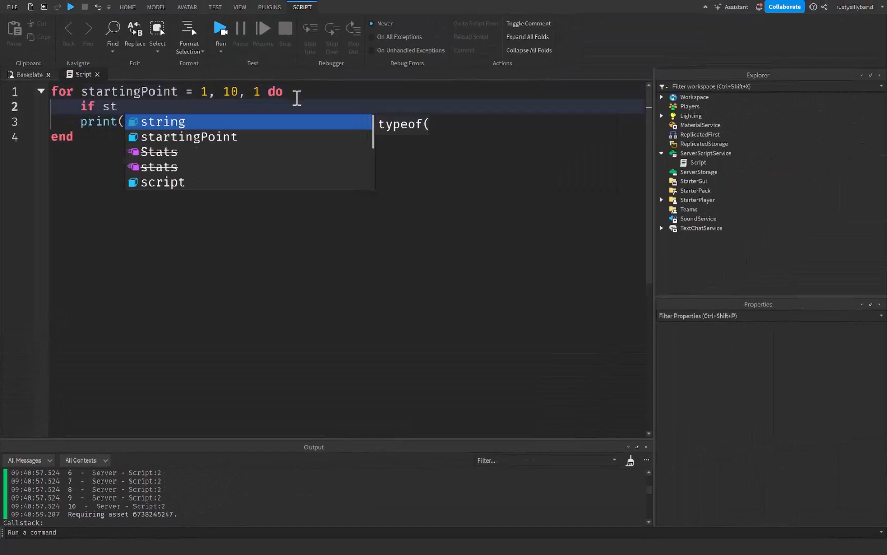
text(artingPoint == 5 then)
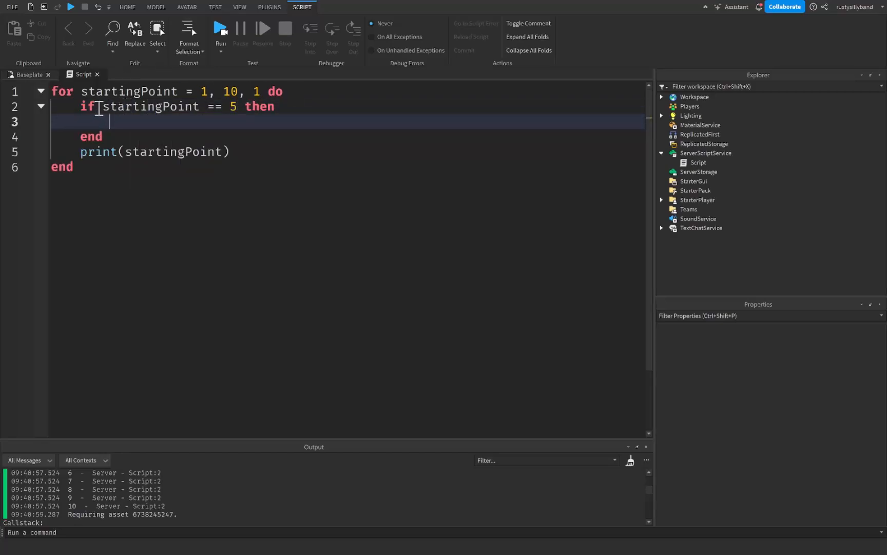
double_click(232, 106)
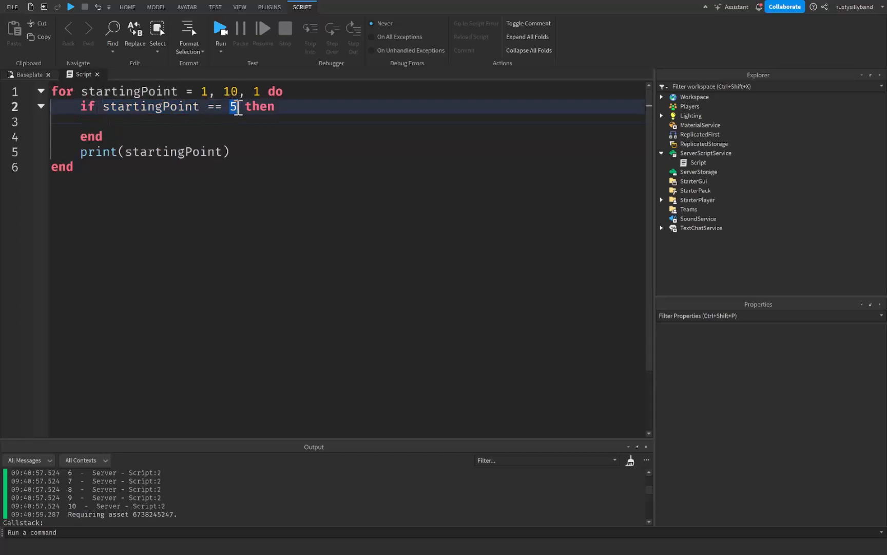
click(157, 121)
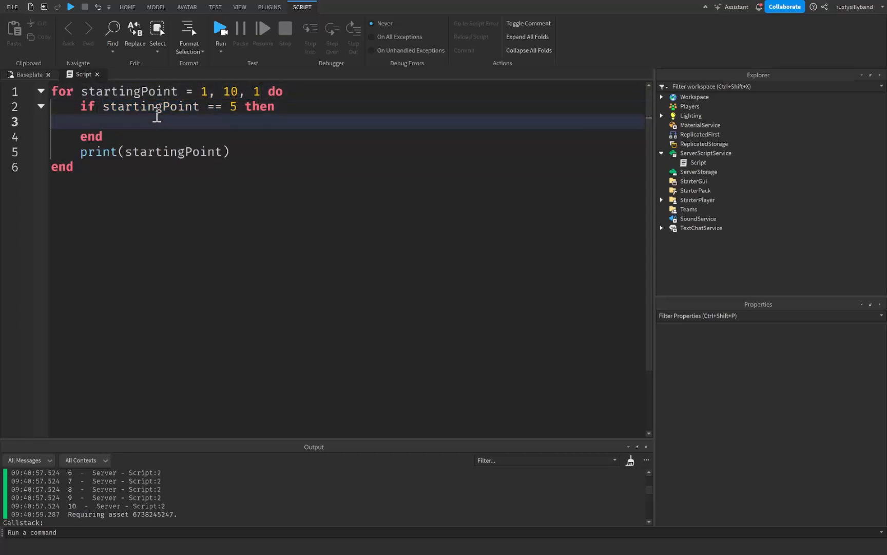
text(break)
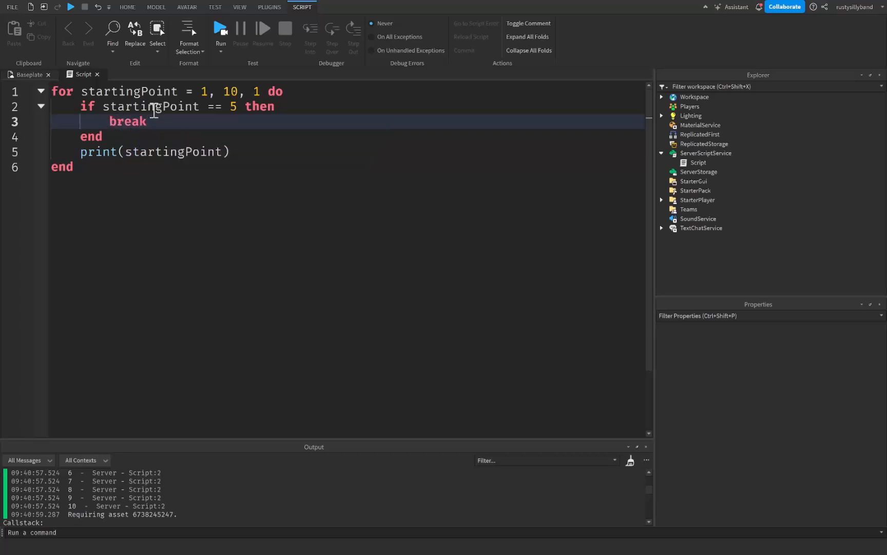
Add print("StartingPoint == 5") inside the if block and playtest again
double_click(127, 121)
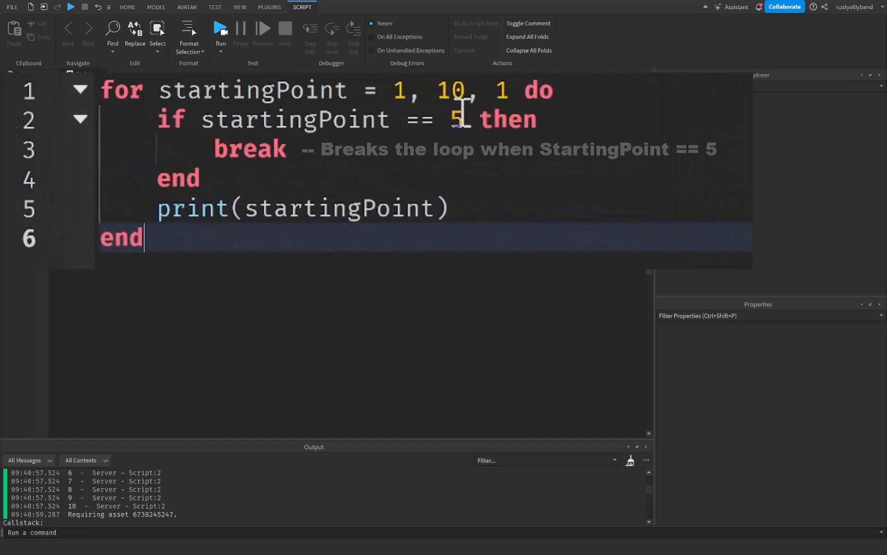
text(print(""))
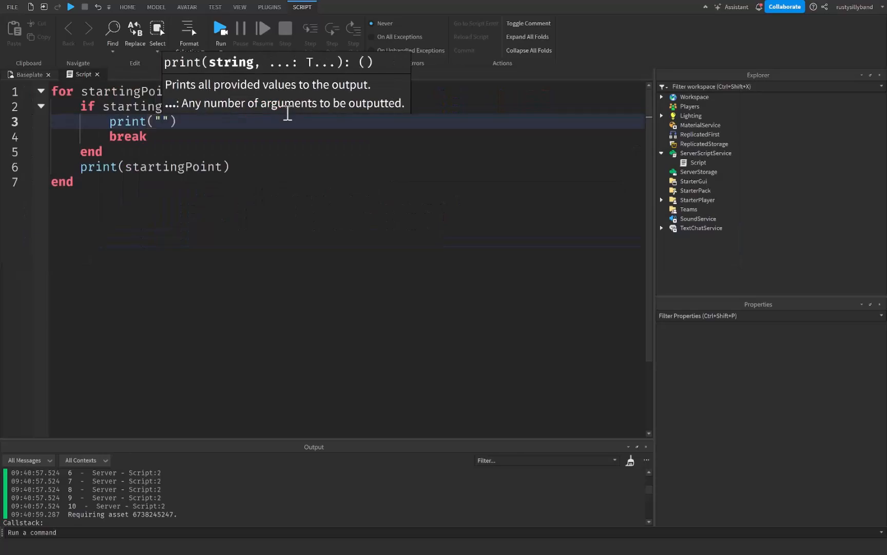
text(StartingPoint)
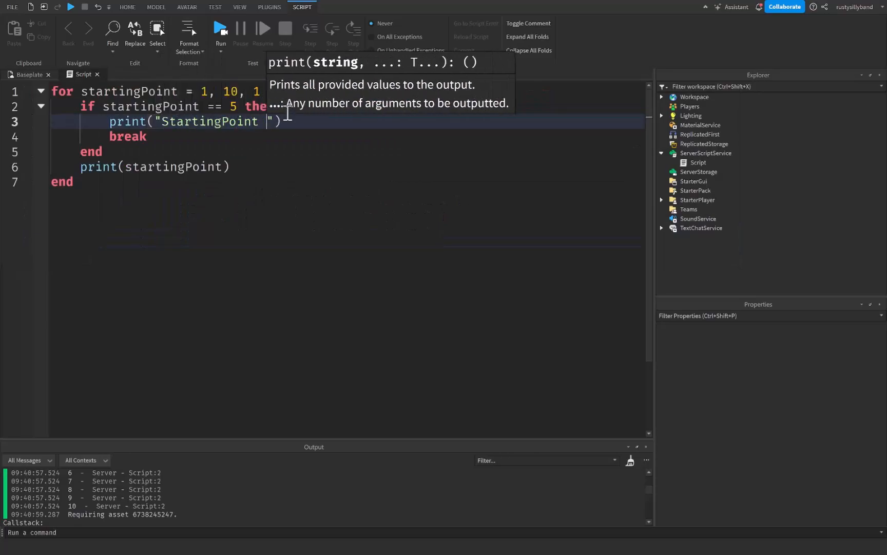
text(== 5)
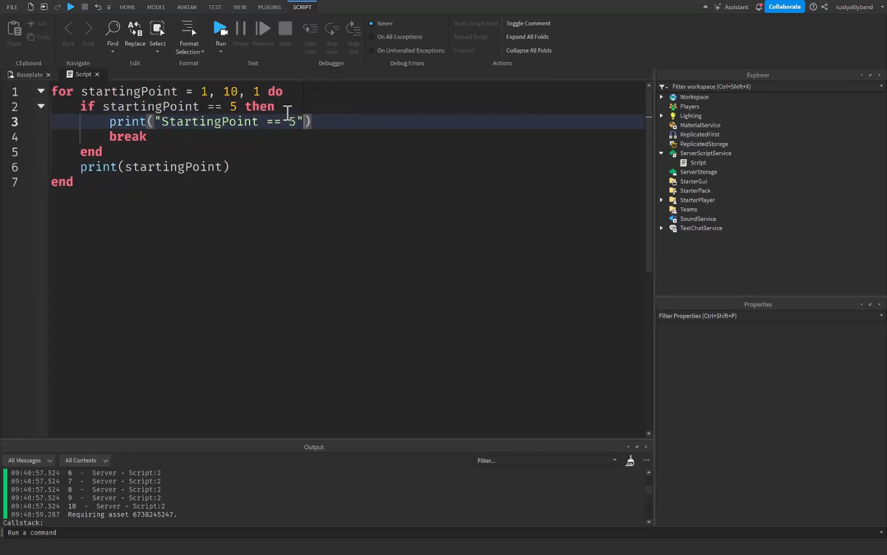
click(221, 27)
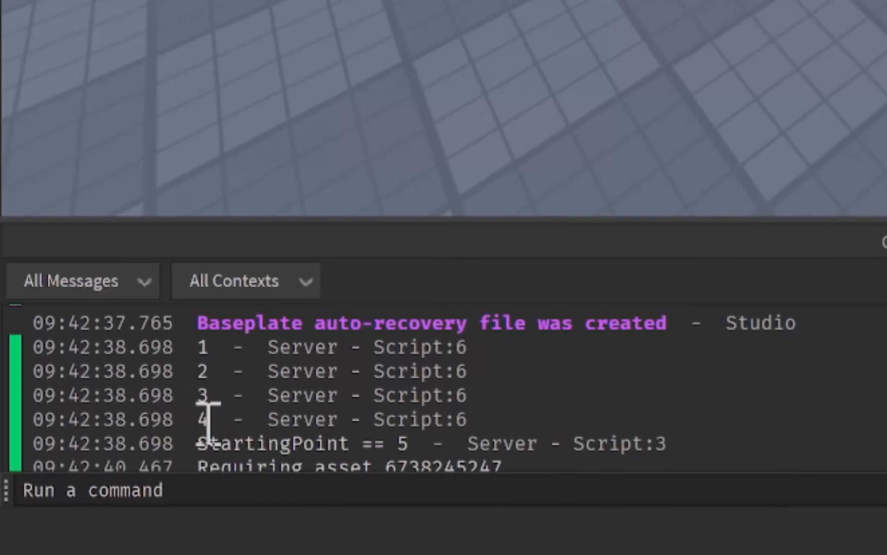
Scroll the Output to confirm 1–4 followed by StartingPoint == 5
scroll(down, 3)
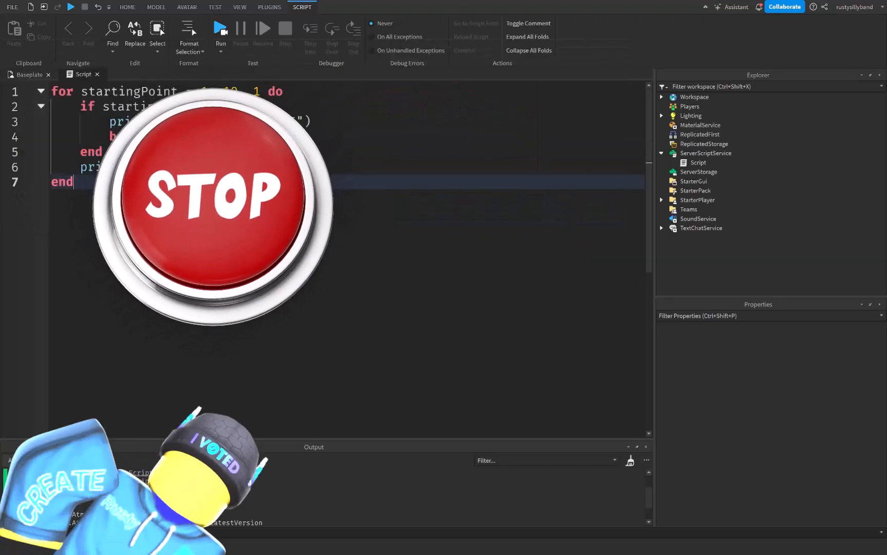
Stop the playtest from the Test tab
click(220, 27)
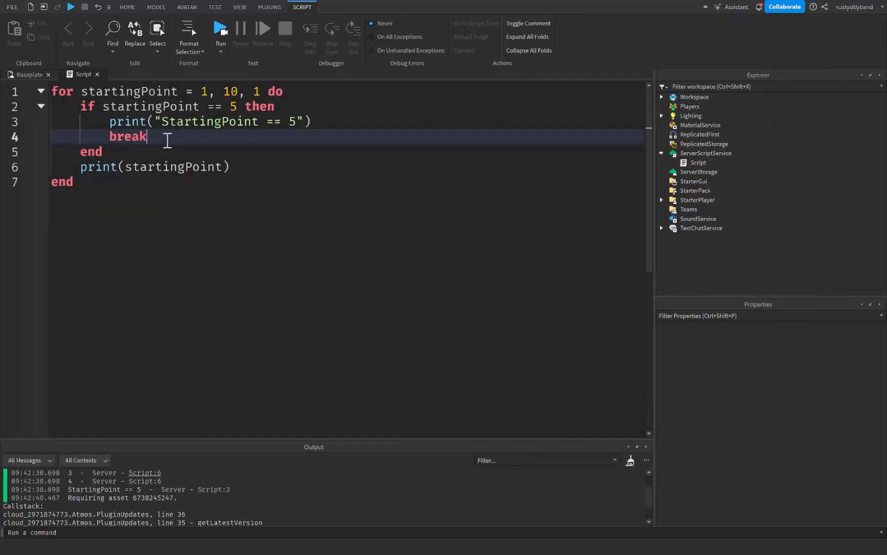
mouse_move(256, 178)
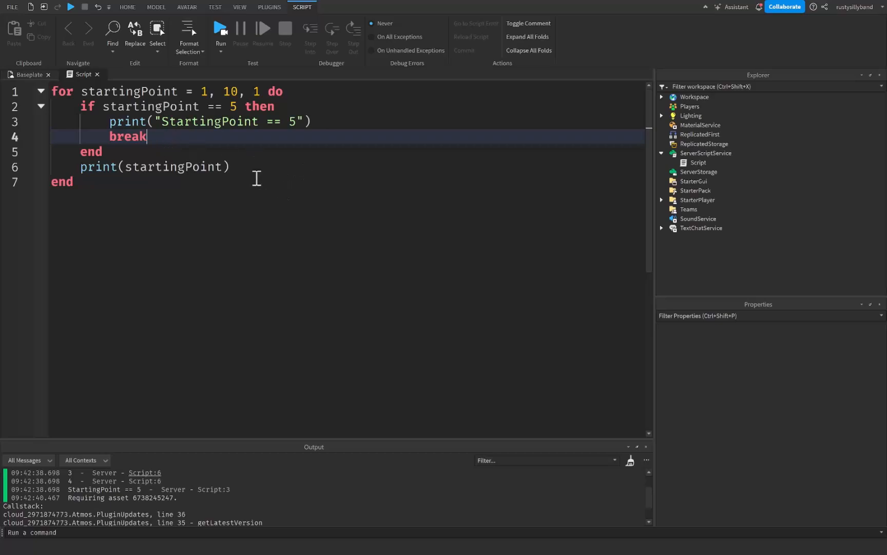